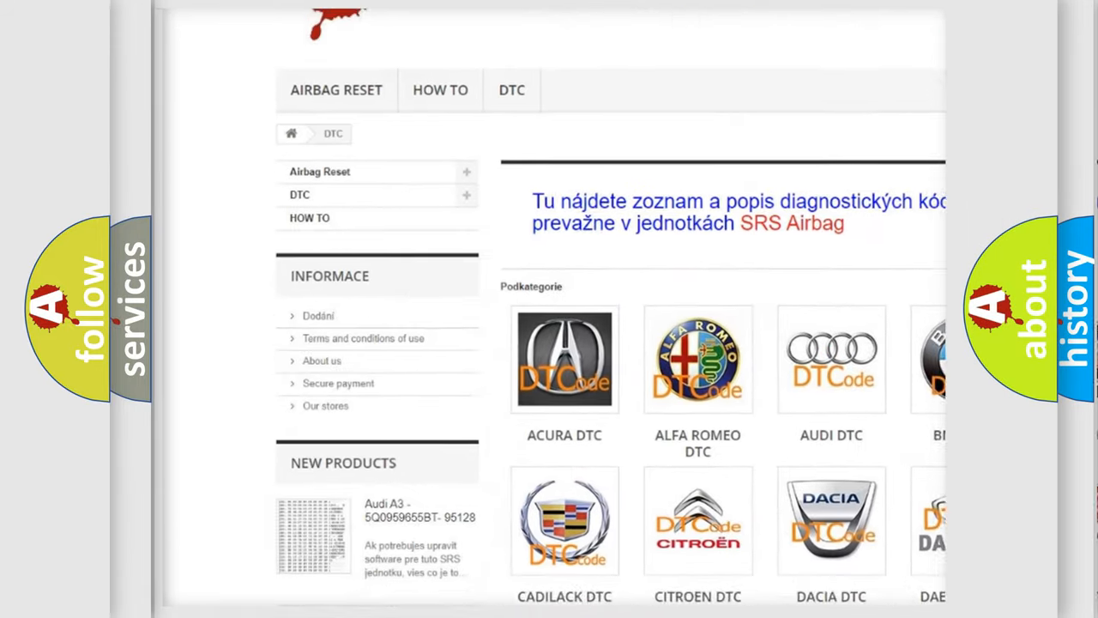
pyautogui.scroll(-3)
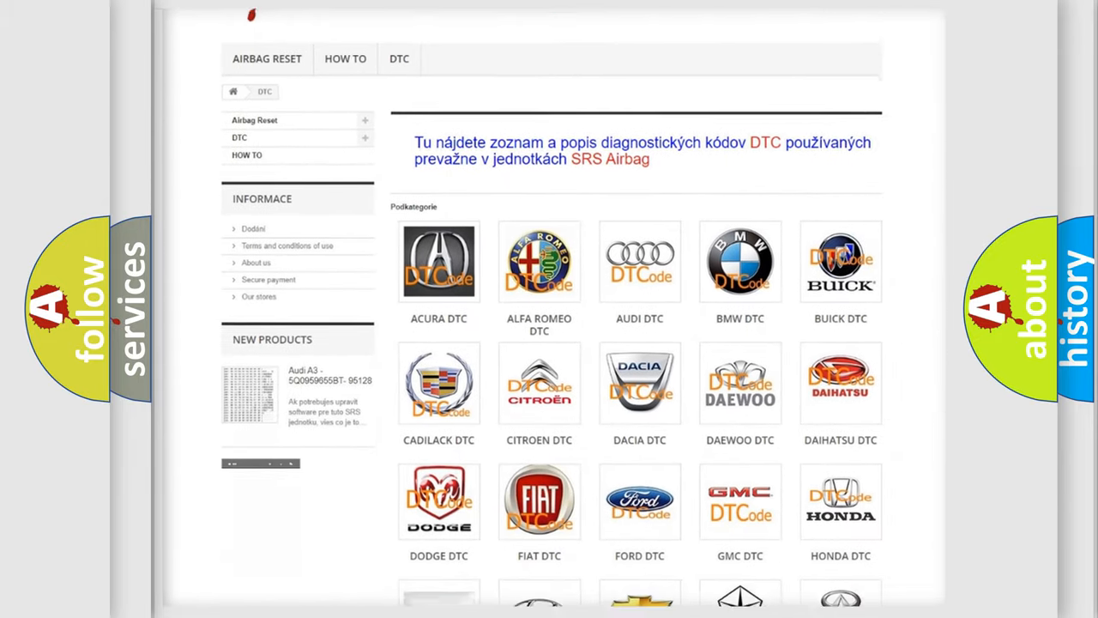
pyautogui.scroll(-3)
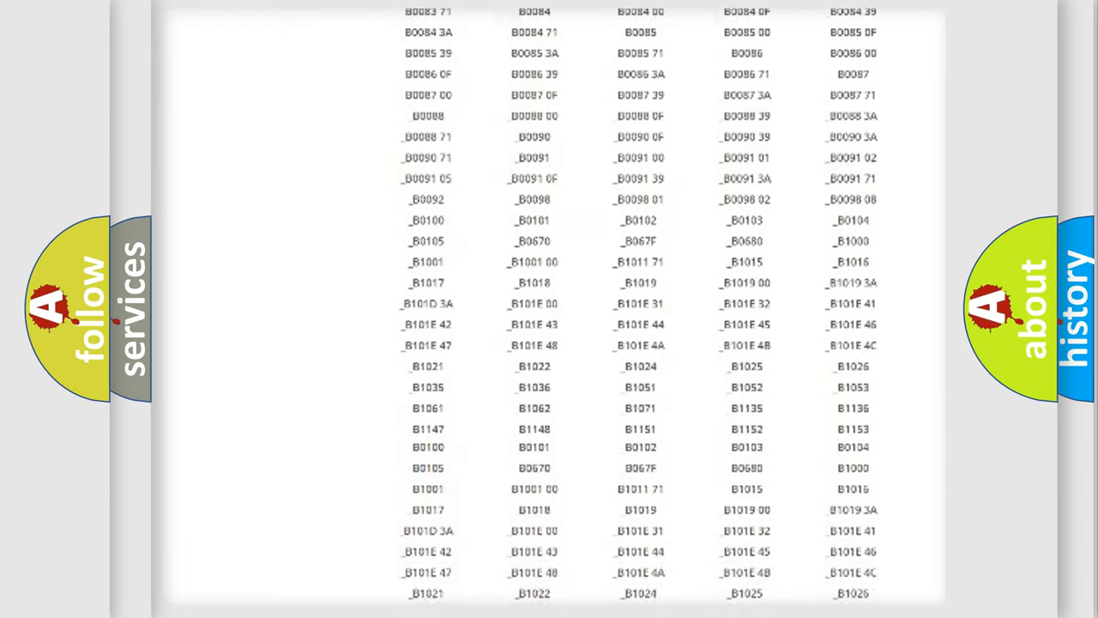
pyautogui.scroll(3)
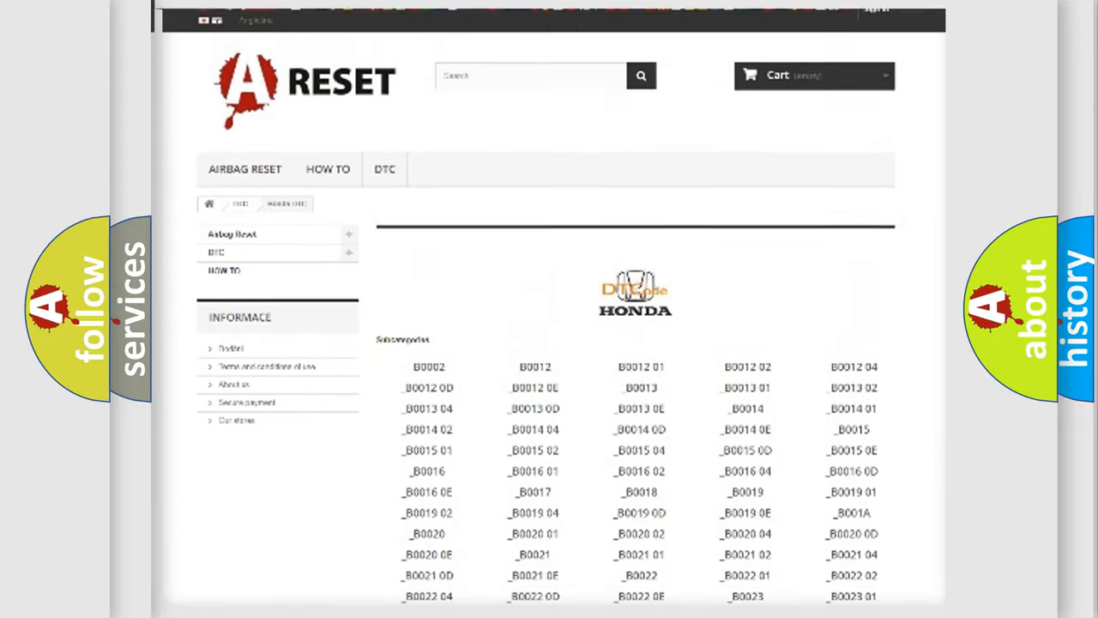